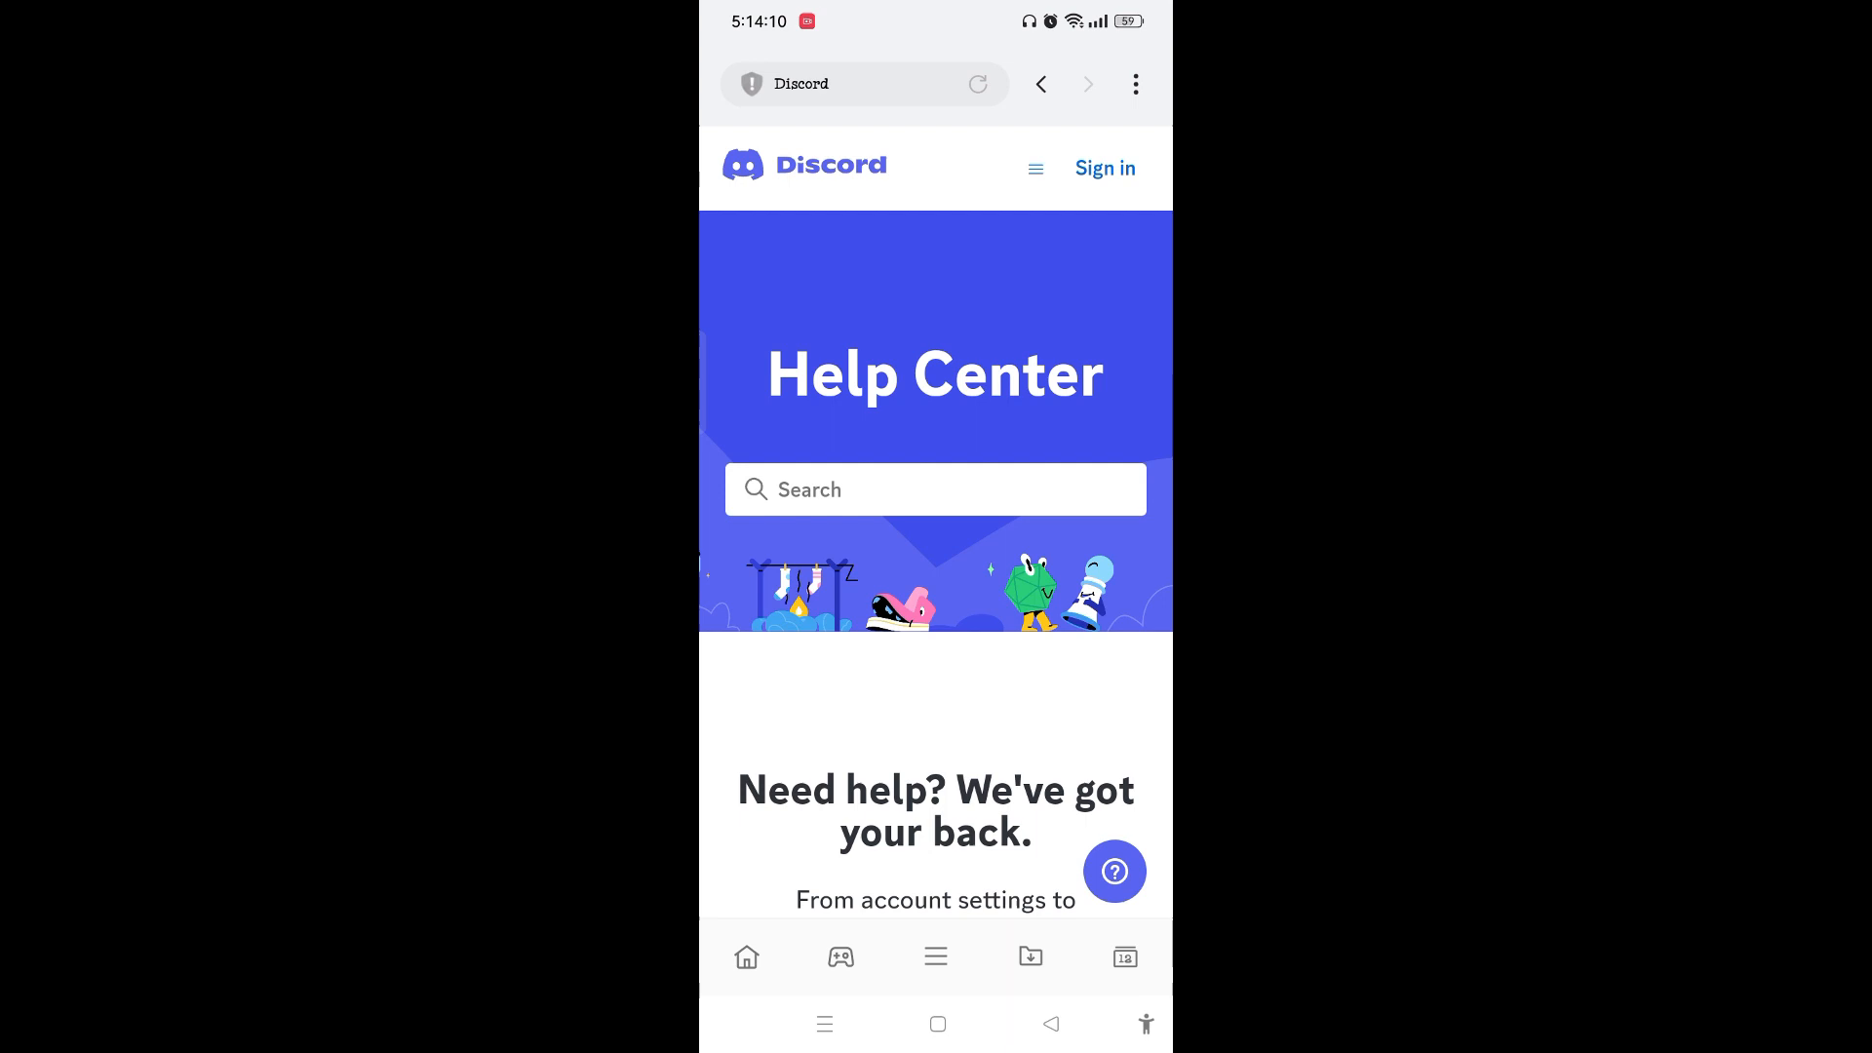
# Search the help articles for "My password doesn't match" and bring up the 241 results
pyautogui.click(934, 489)
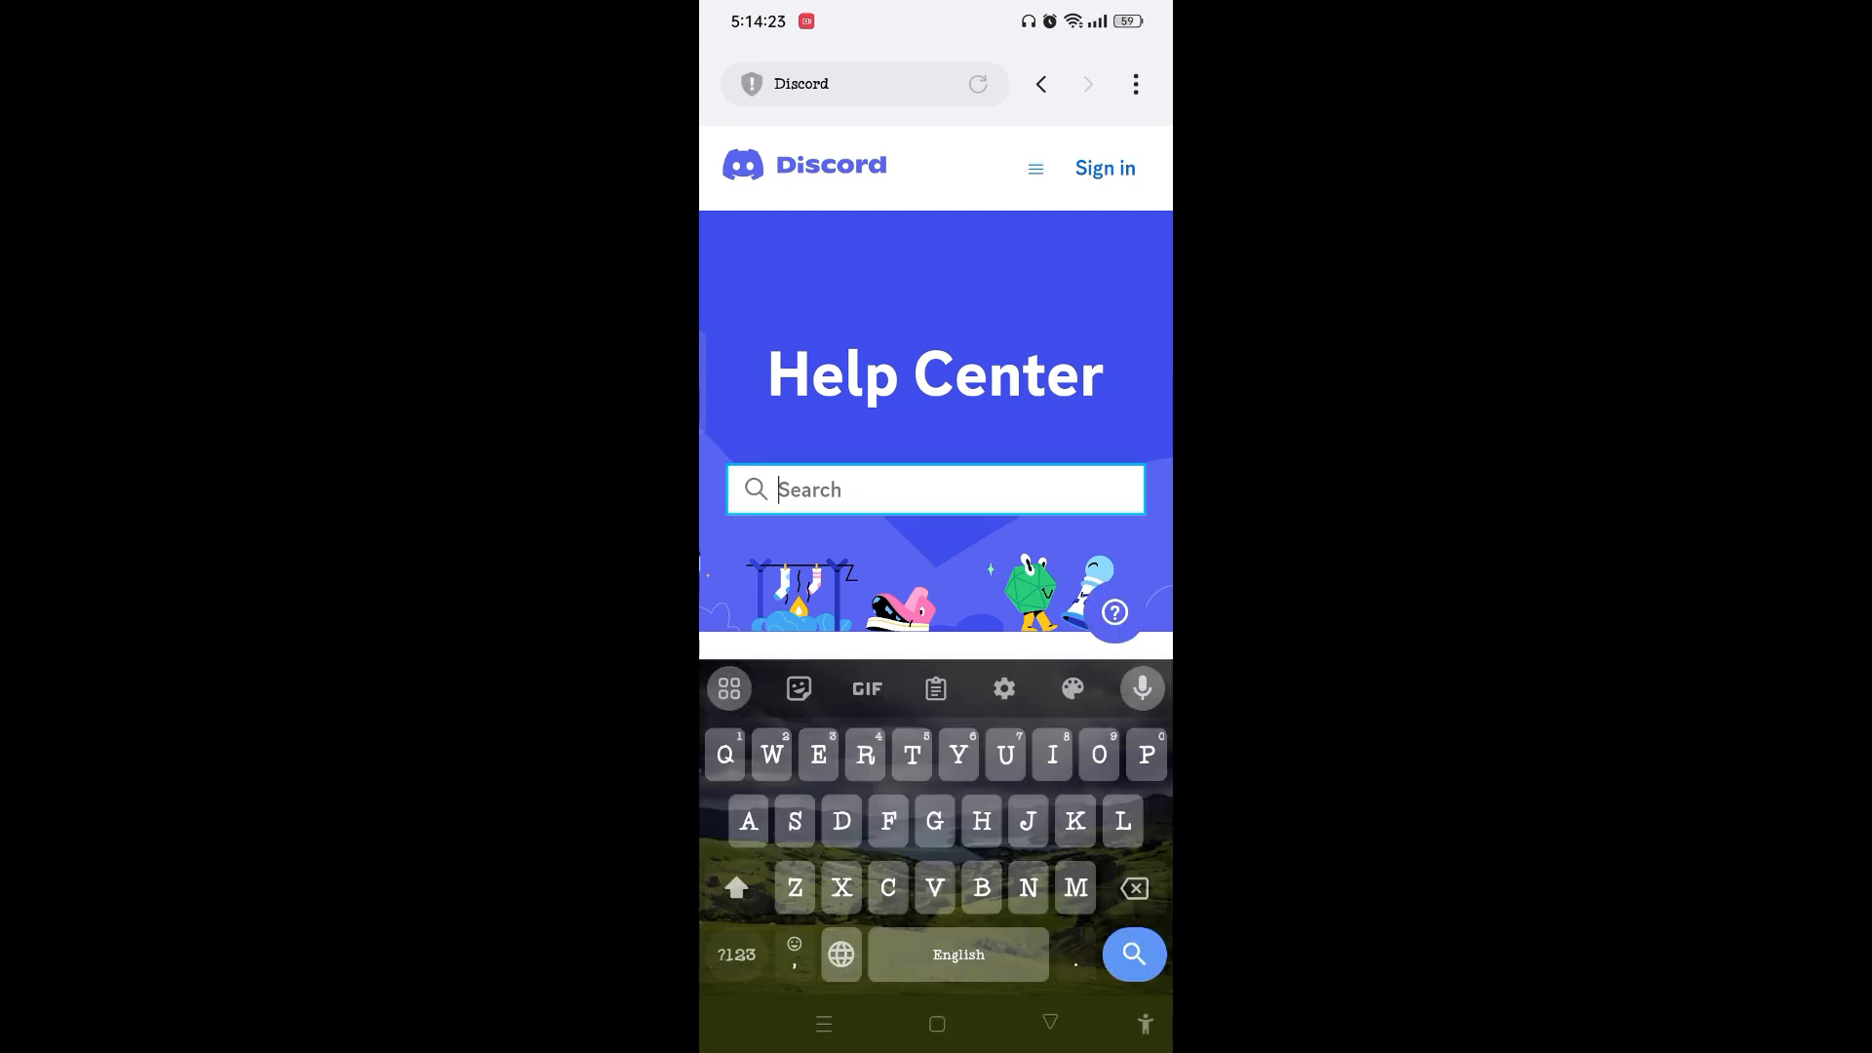
pyautogui.write("My password doesn't match")
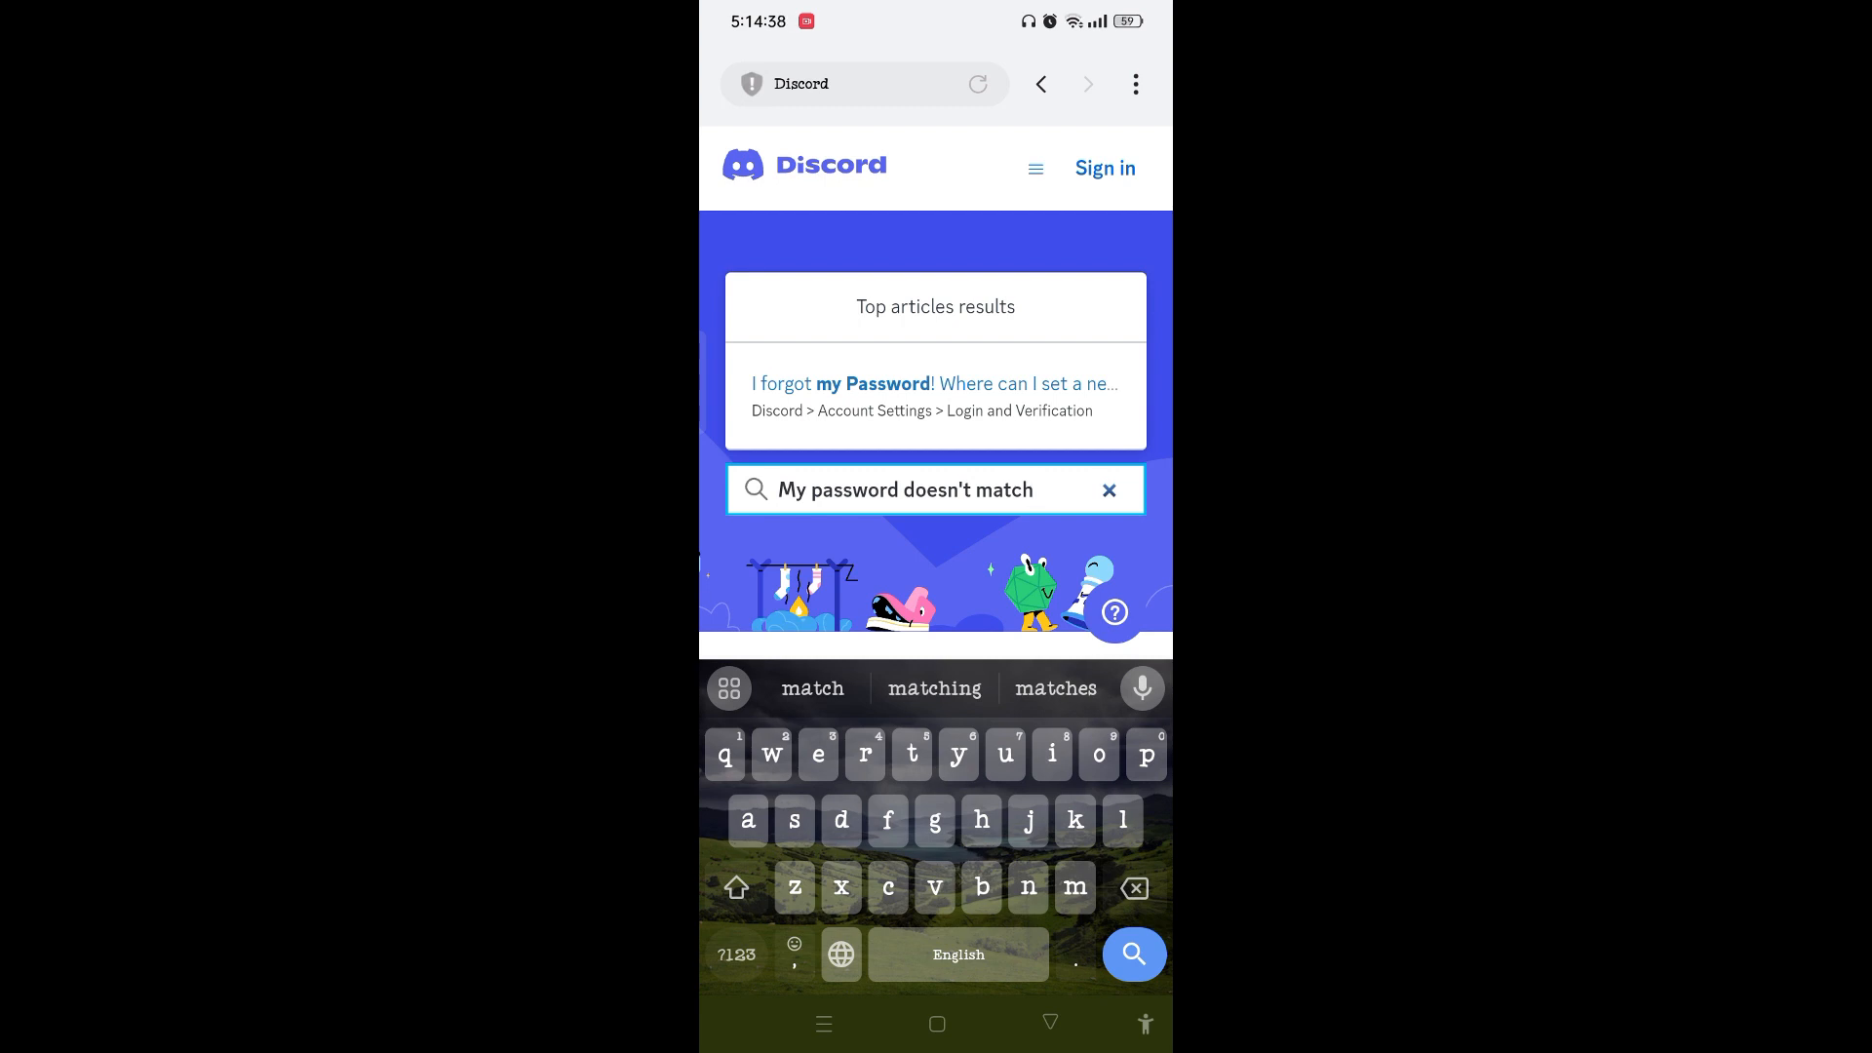
pyautogui.click(1134, 955)
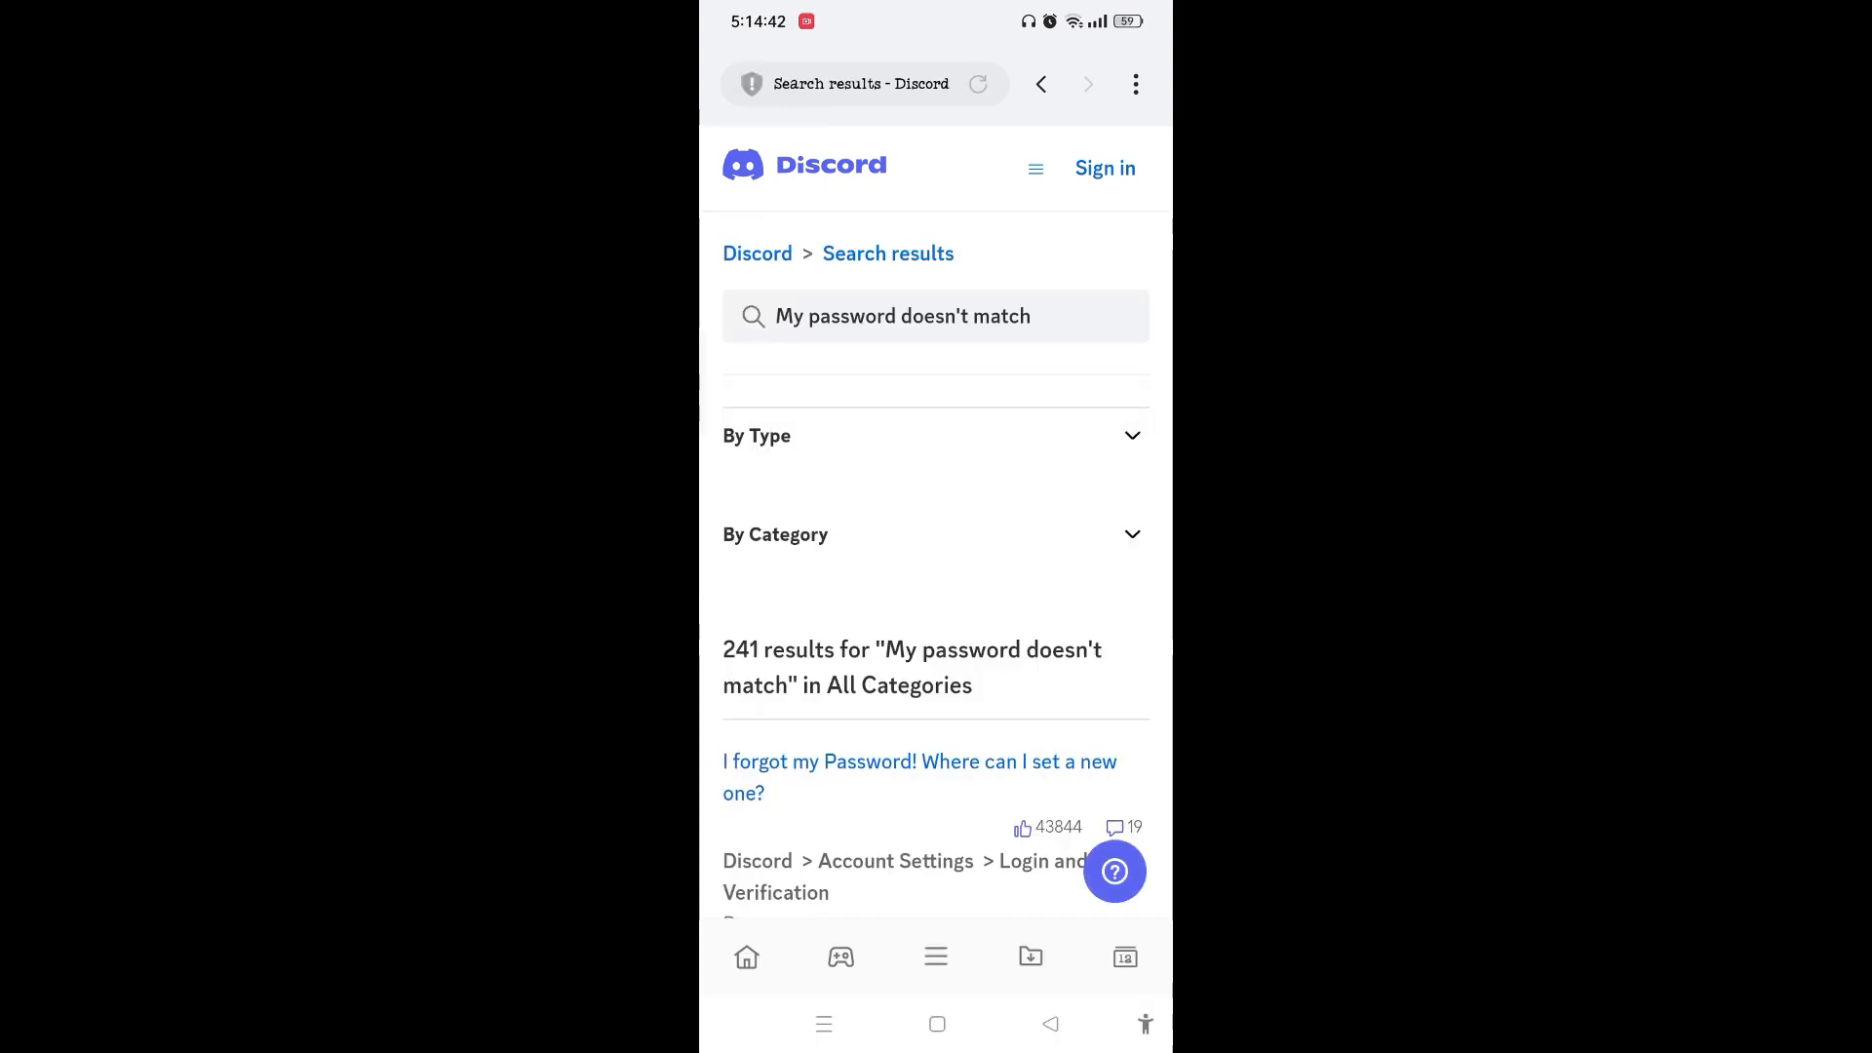
# Open the result "I forgot my Password! Where can I set a new one?"
pyautogui.scroll(-3)
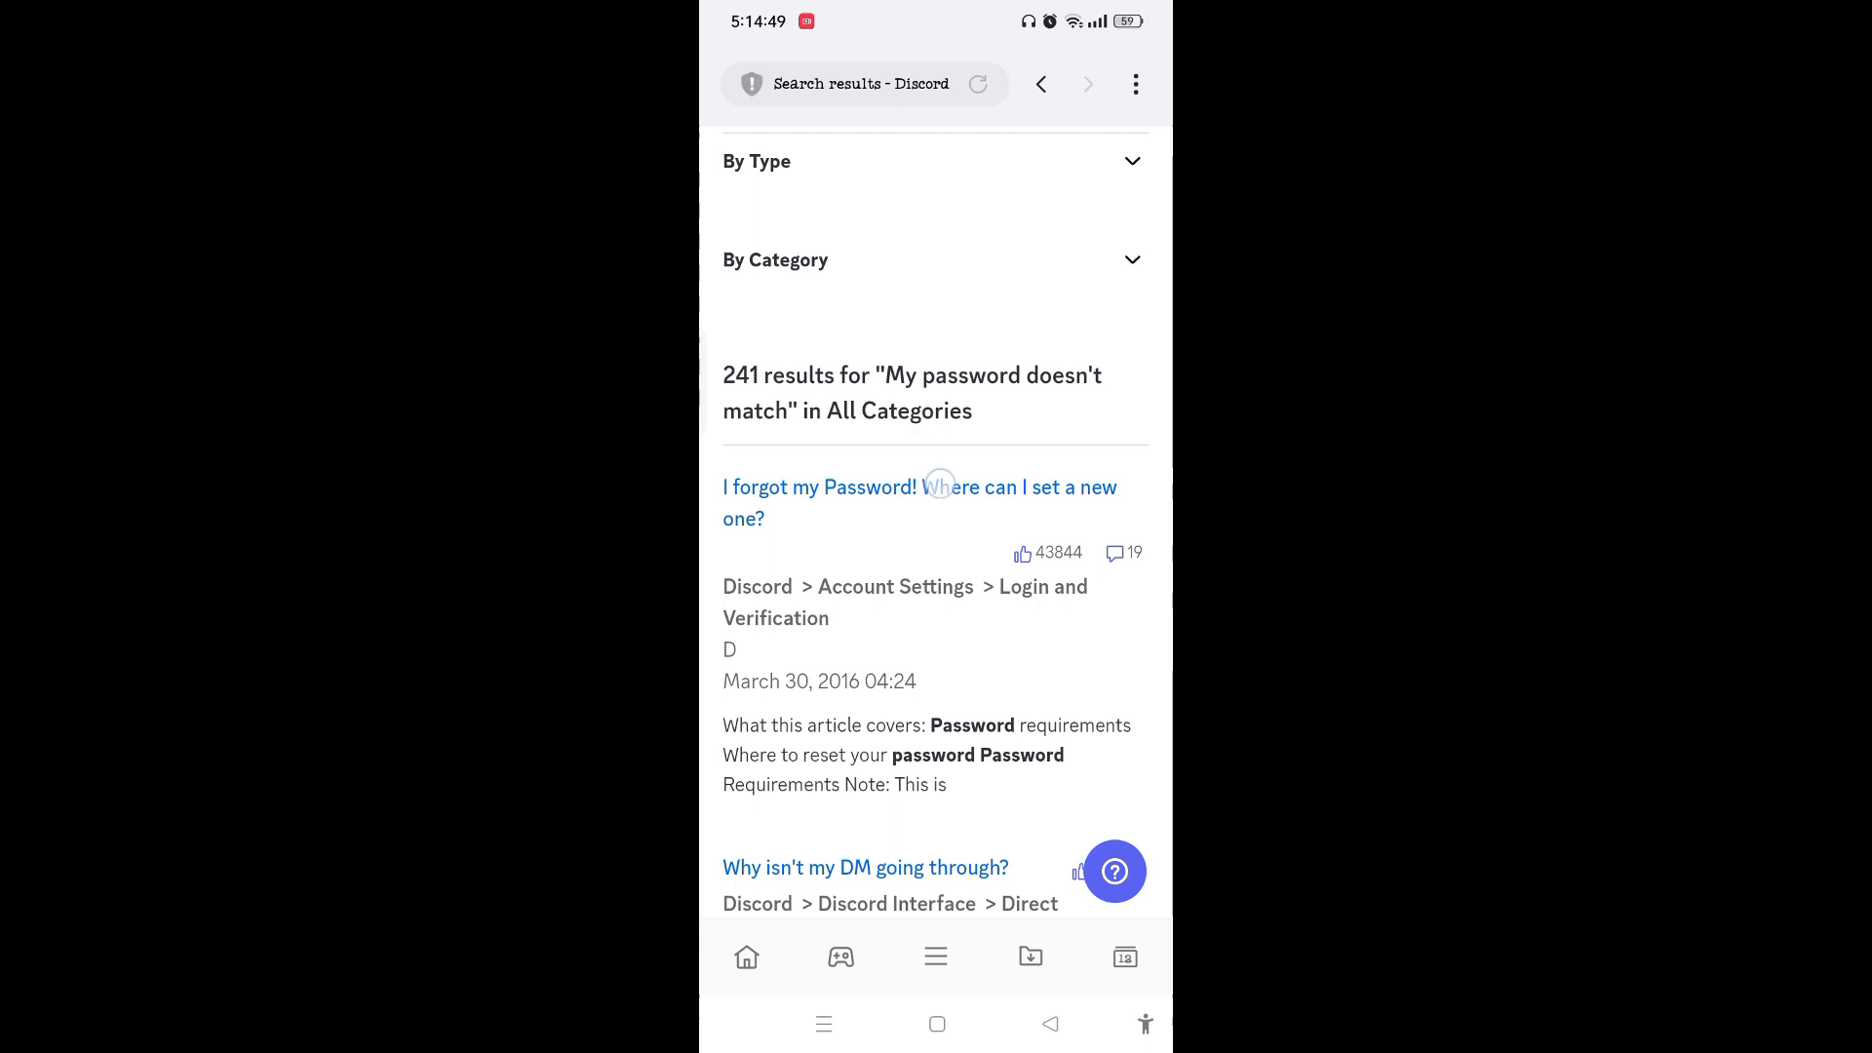
pyautogui.click(940, 488)
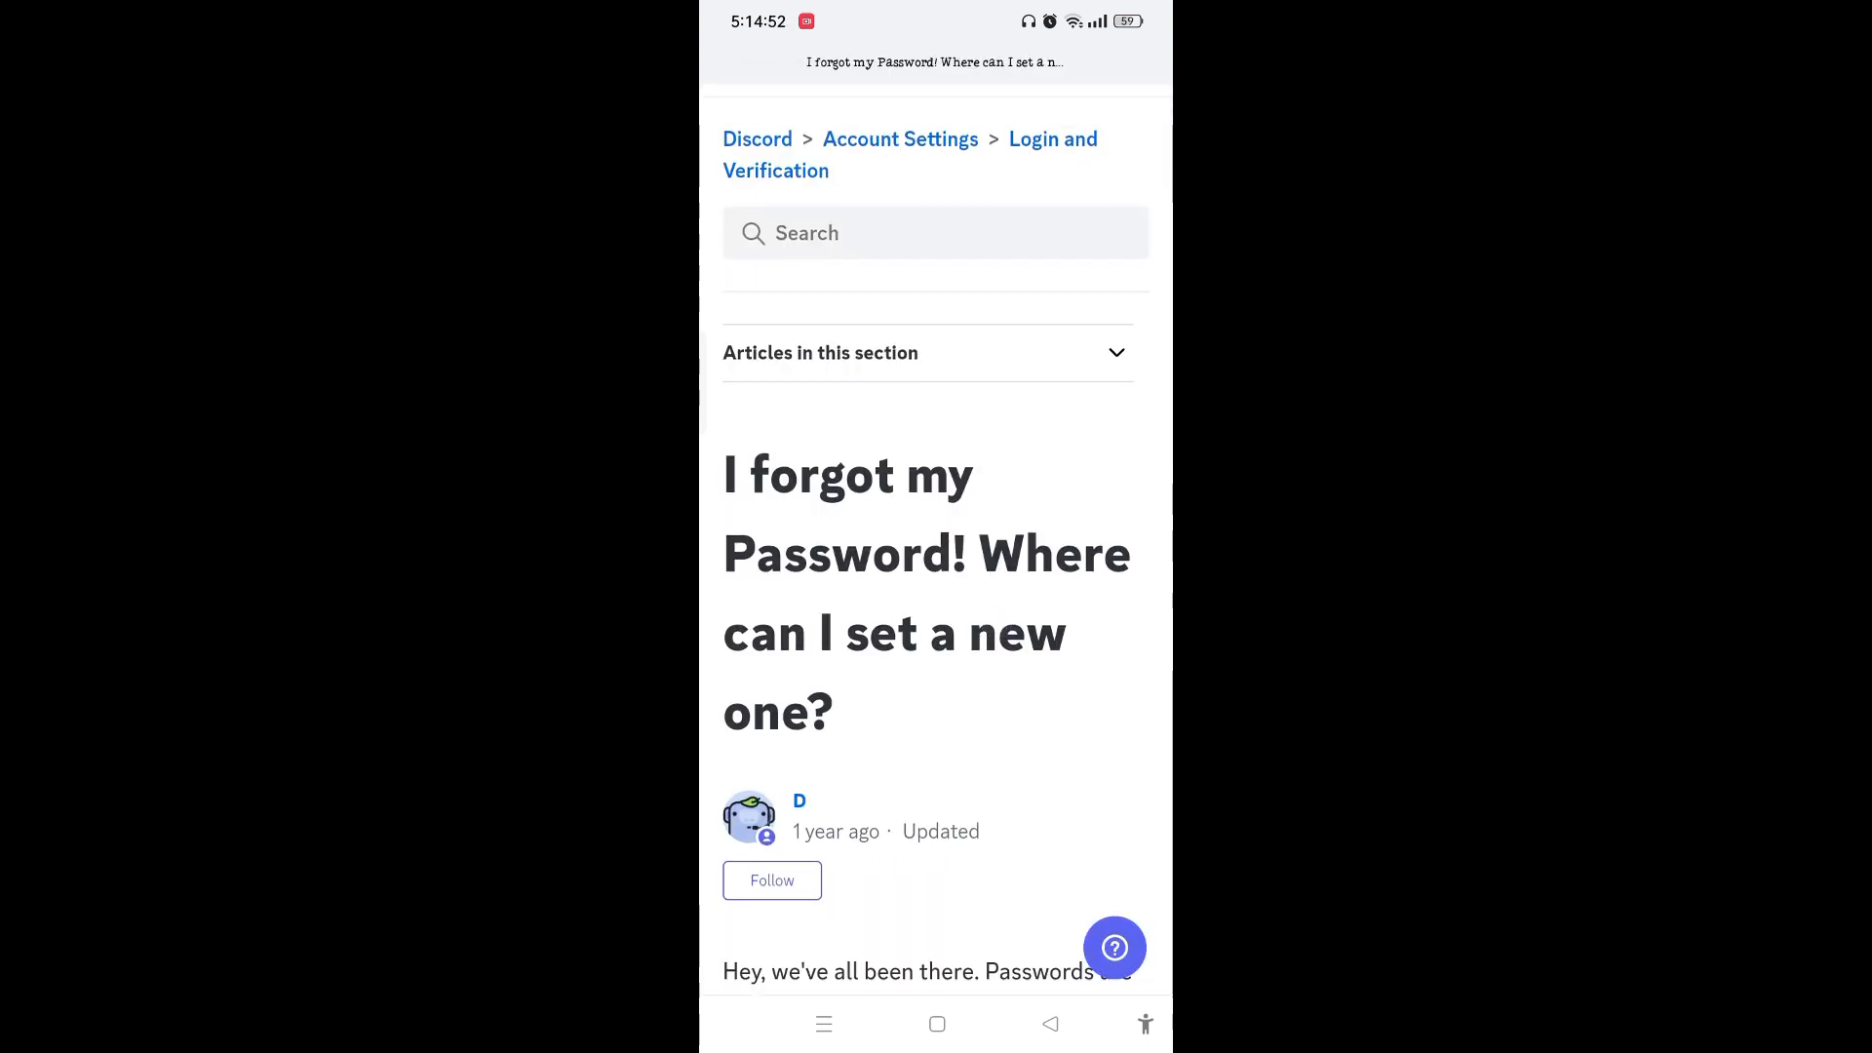
# Scroll the article down to the Discord's Website section and its login screenshot with the 'Forgot your password?' link
pyautogui.scroll(-3)
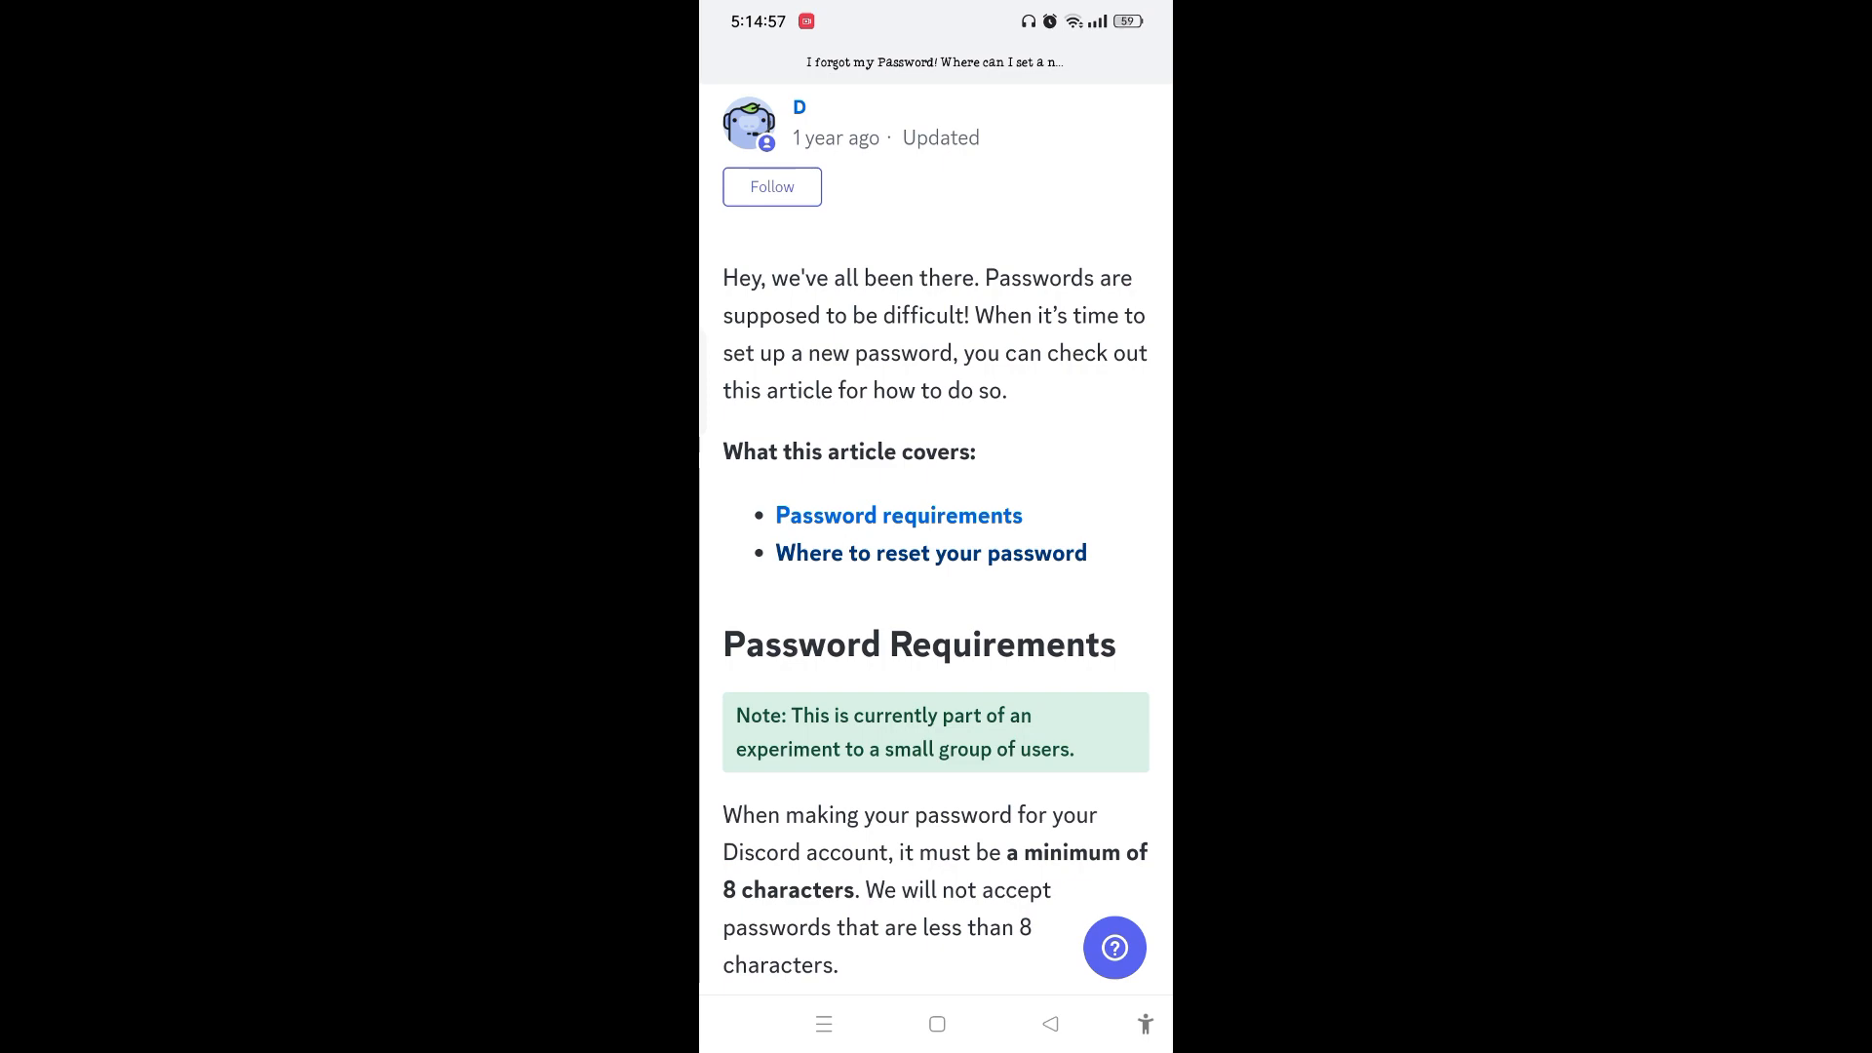
pyautogui.scroll(-3)
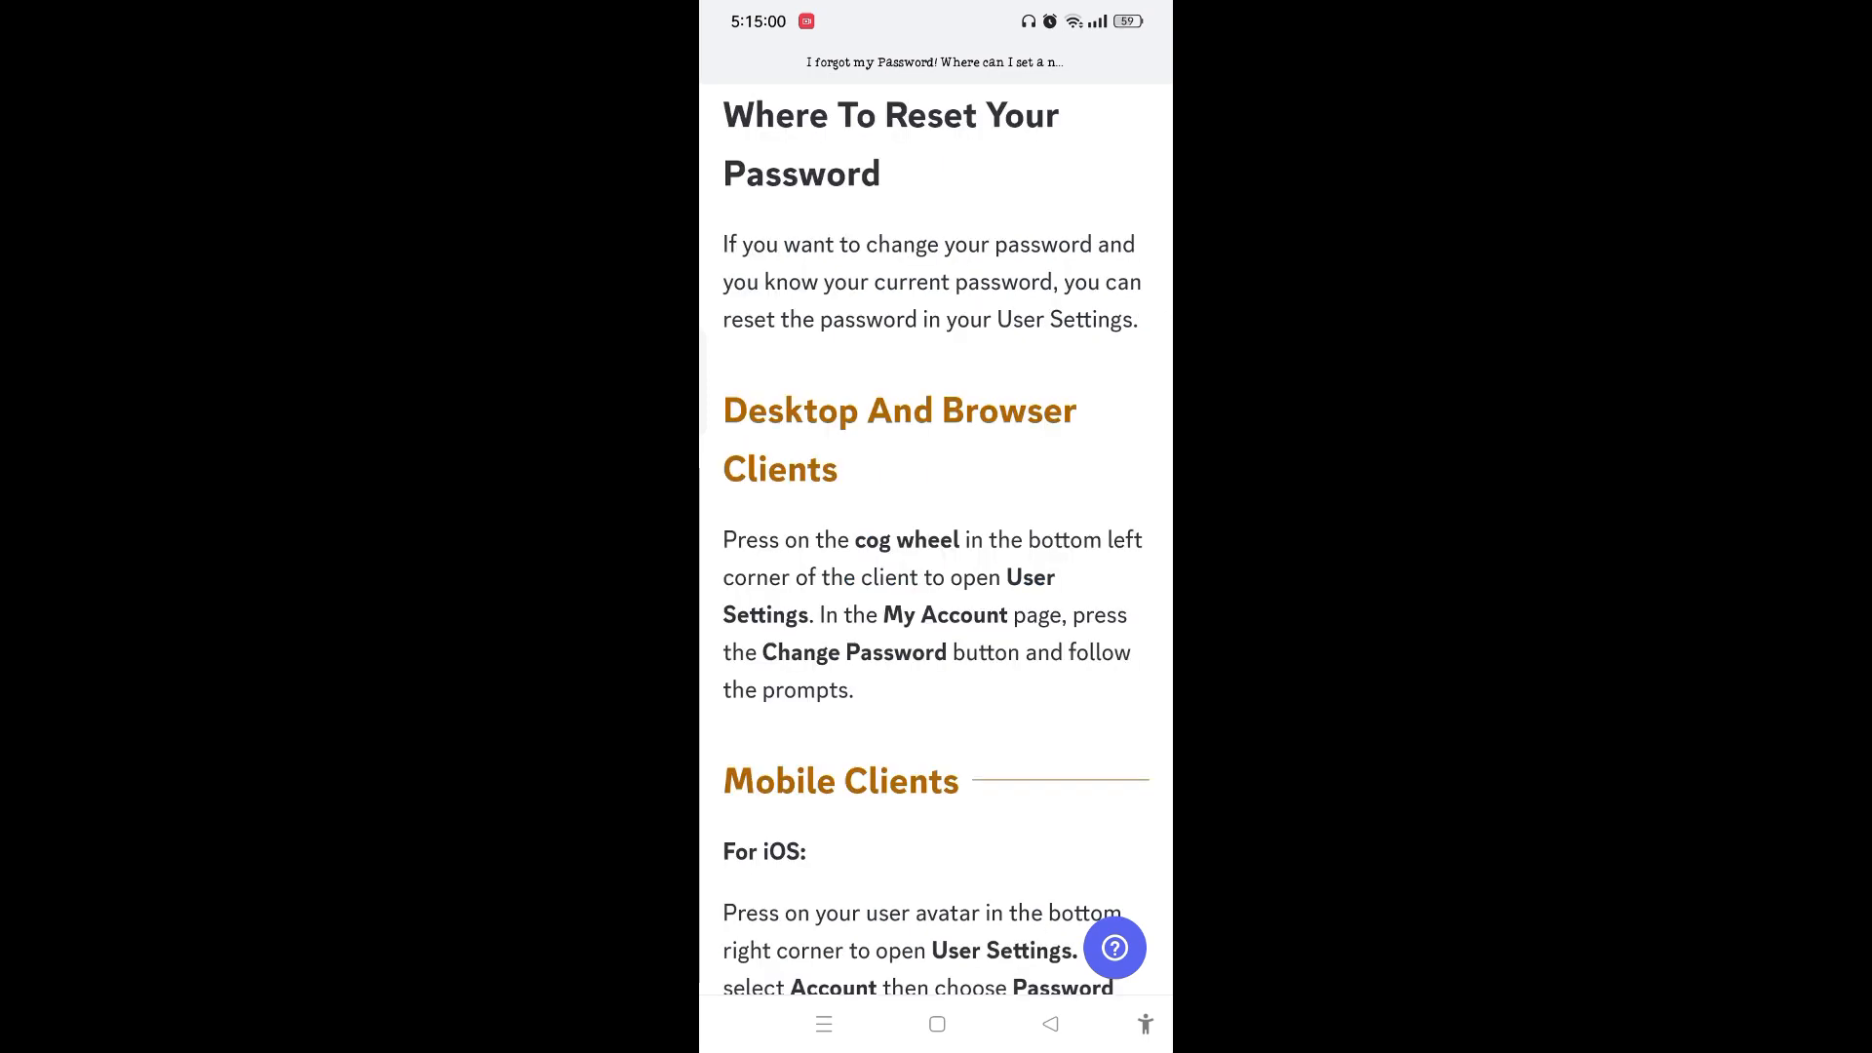
pyautogui.scroll(-3)
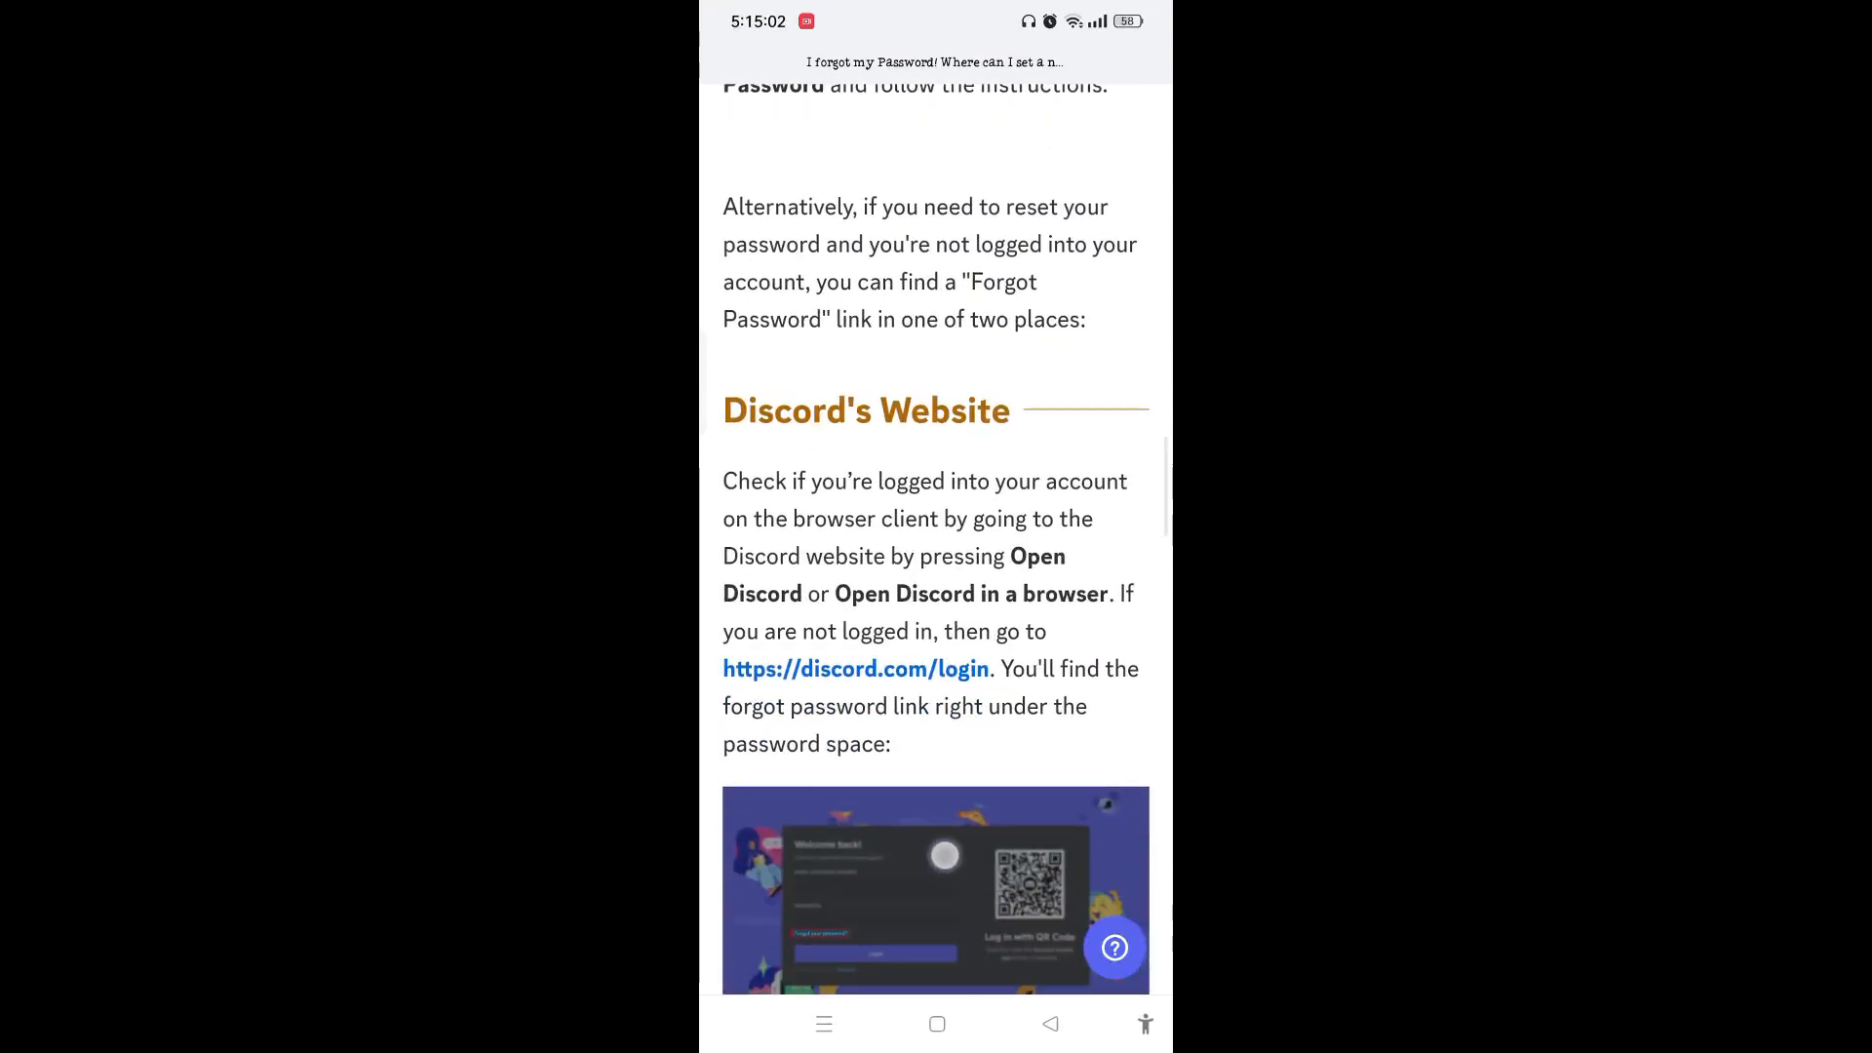
pyautogui.scroll(-3)
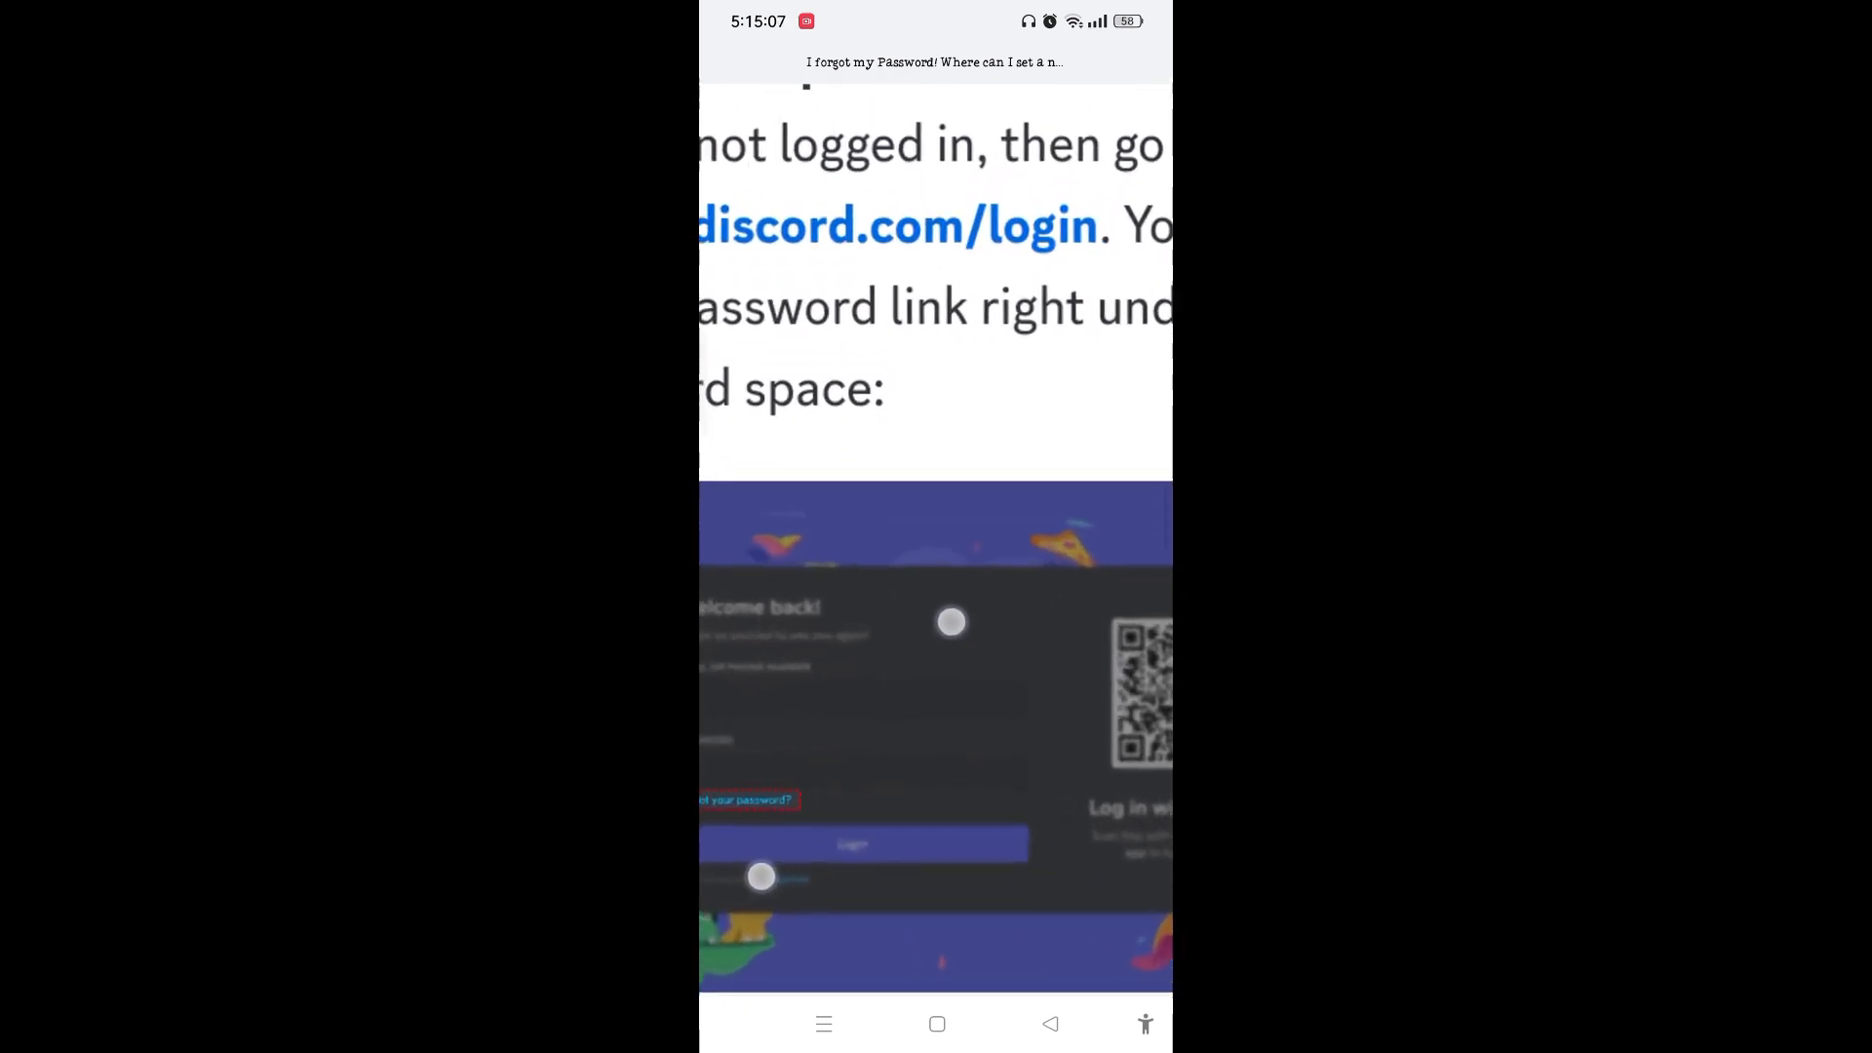
pyautogui.scroll(-3)
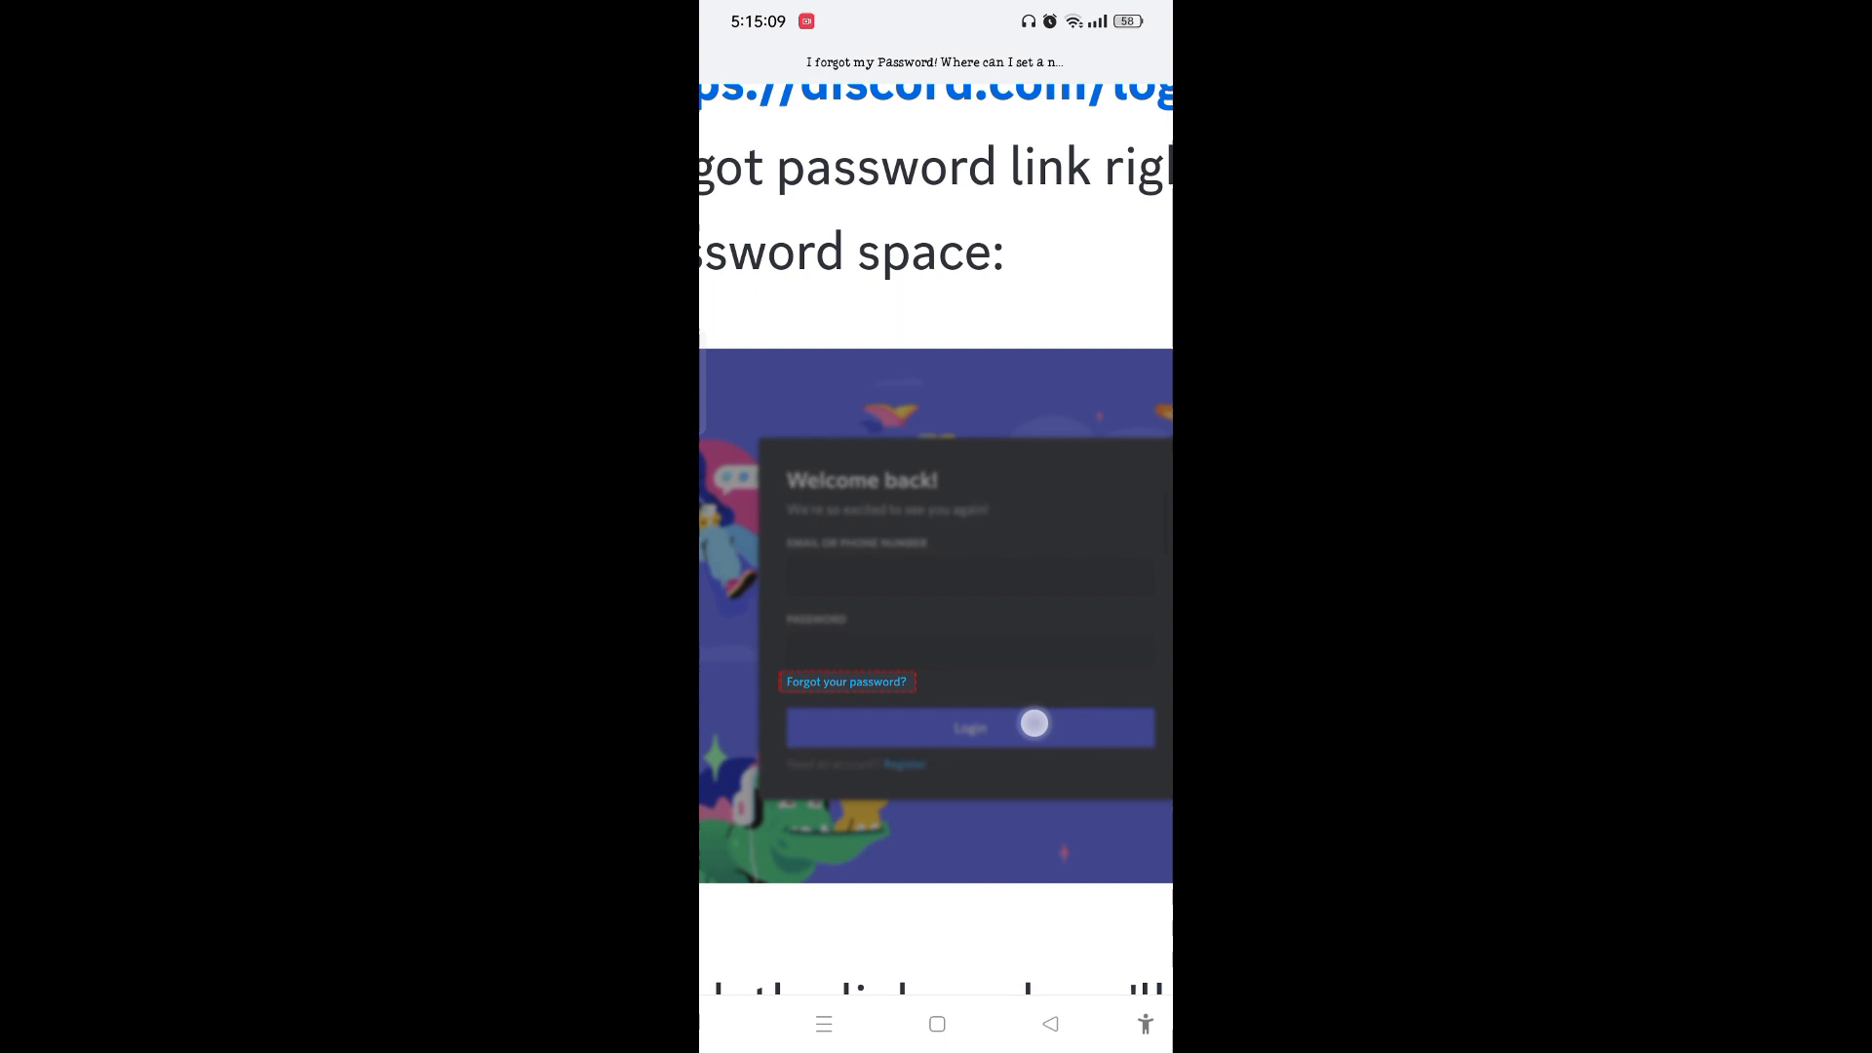